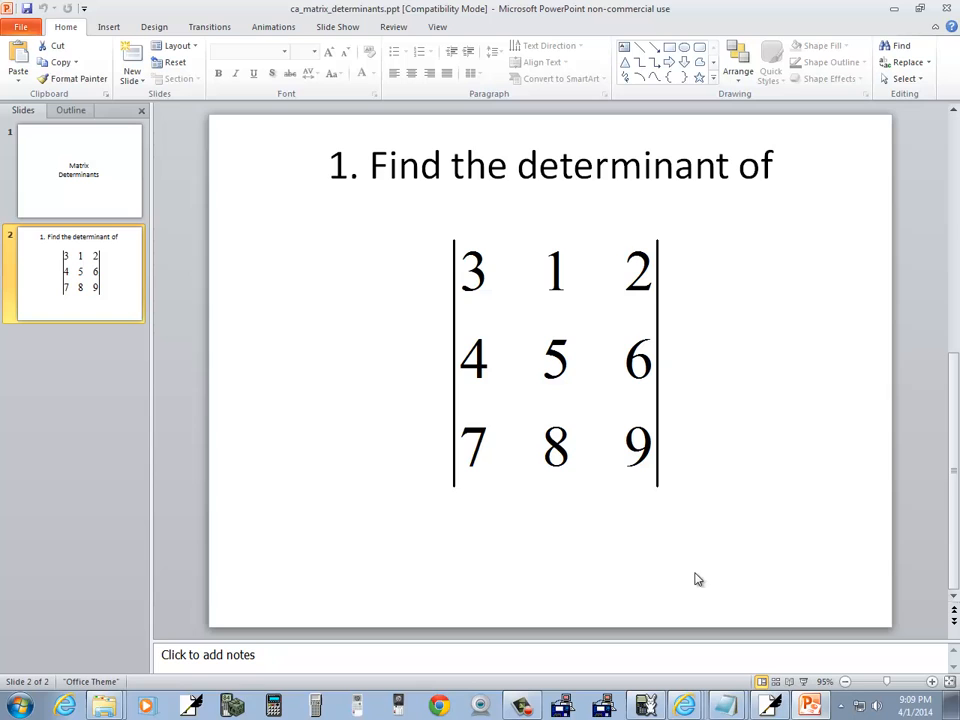
Bring up the Free Notes page with the Wabbitemu TI-84 Plus C emulator beside the handwritten matrix.
click(771, 706)
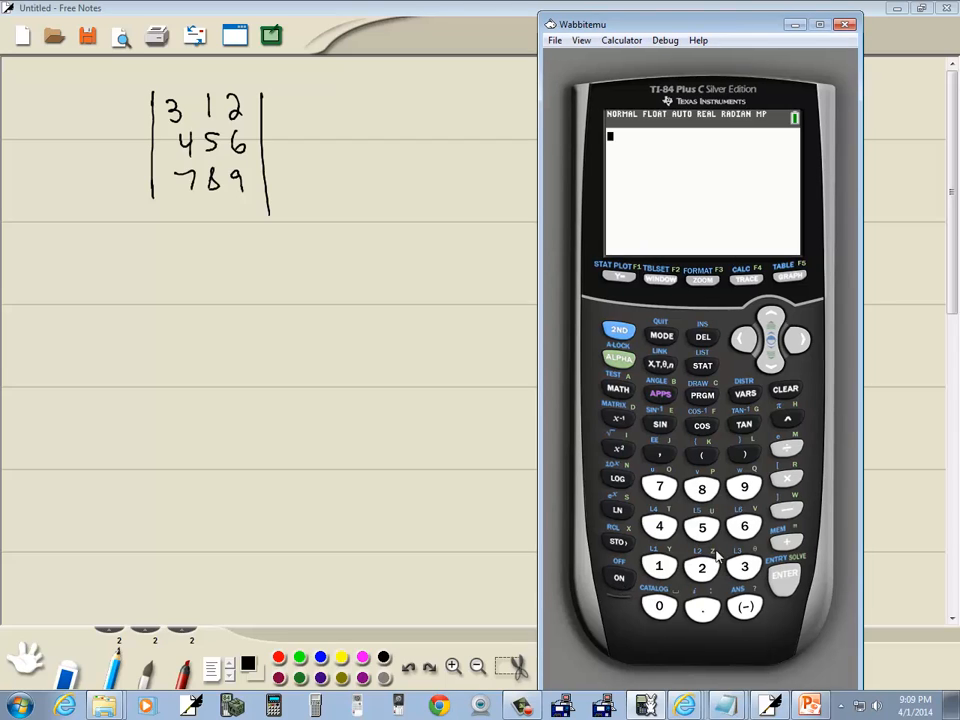
mouse_move(632, 415)
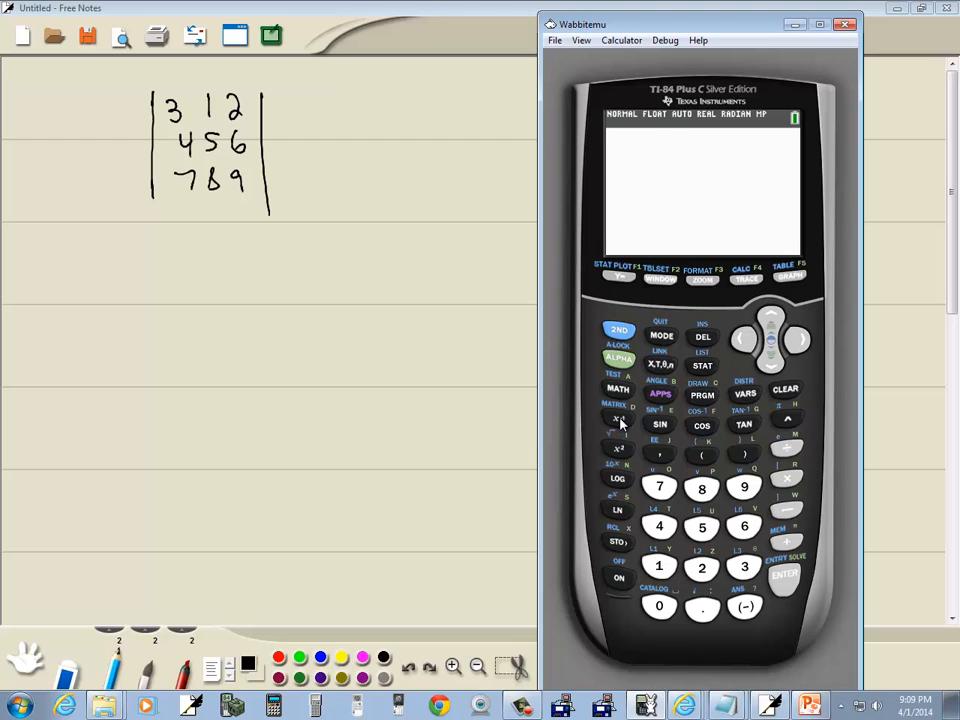
From the MATRIX EDIT menu, start editing matrix [A] and confirm its size as 3 by 3.
click(617, 418)
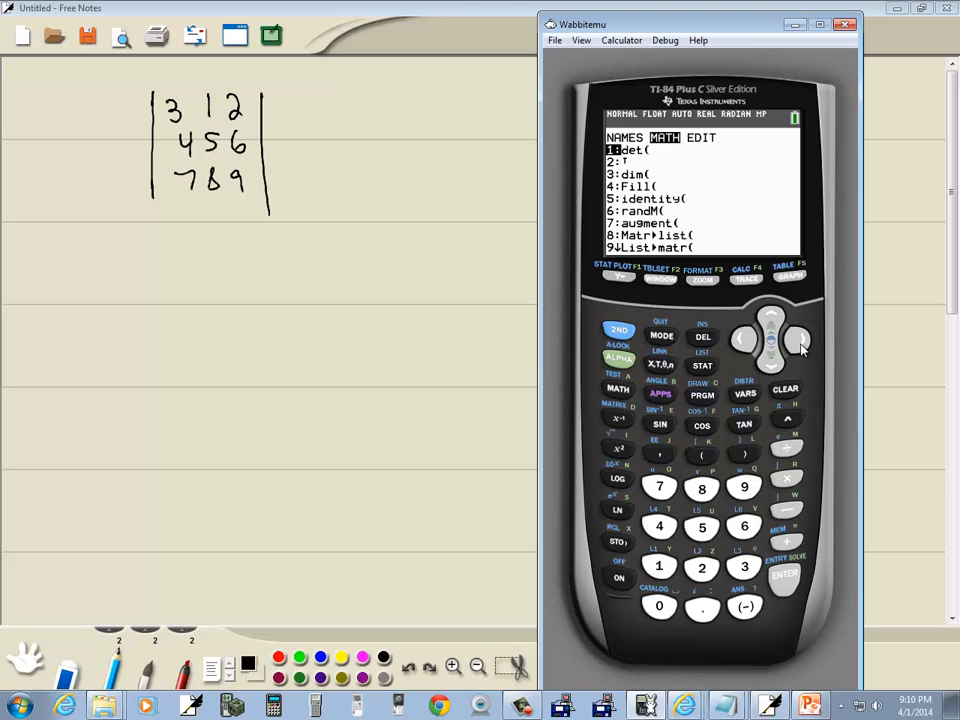
click(800, 339)
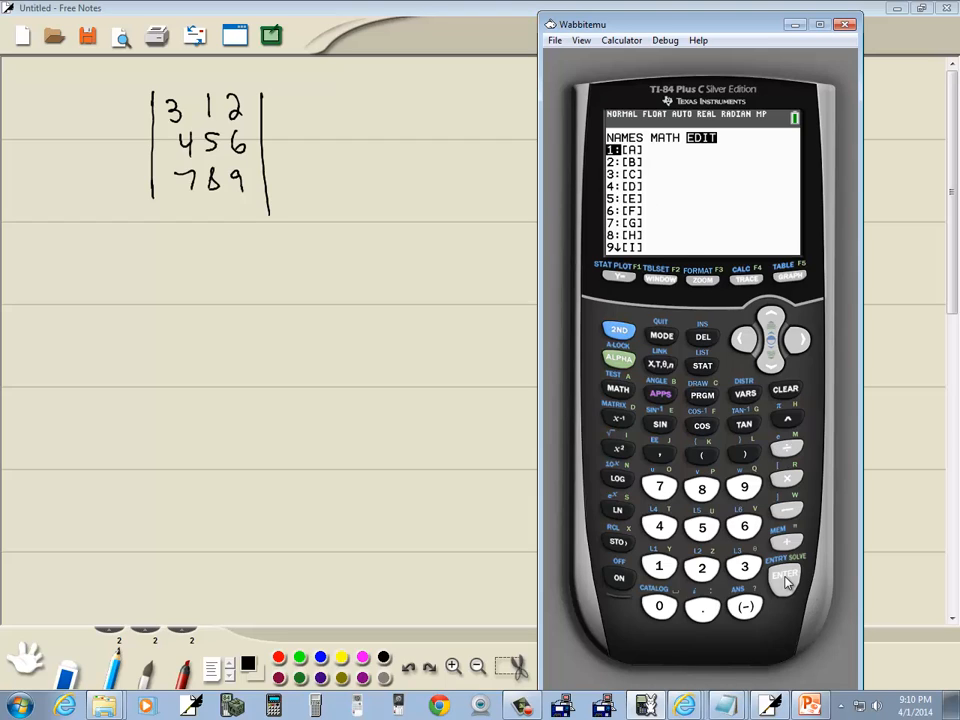
click(784, 574)
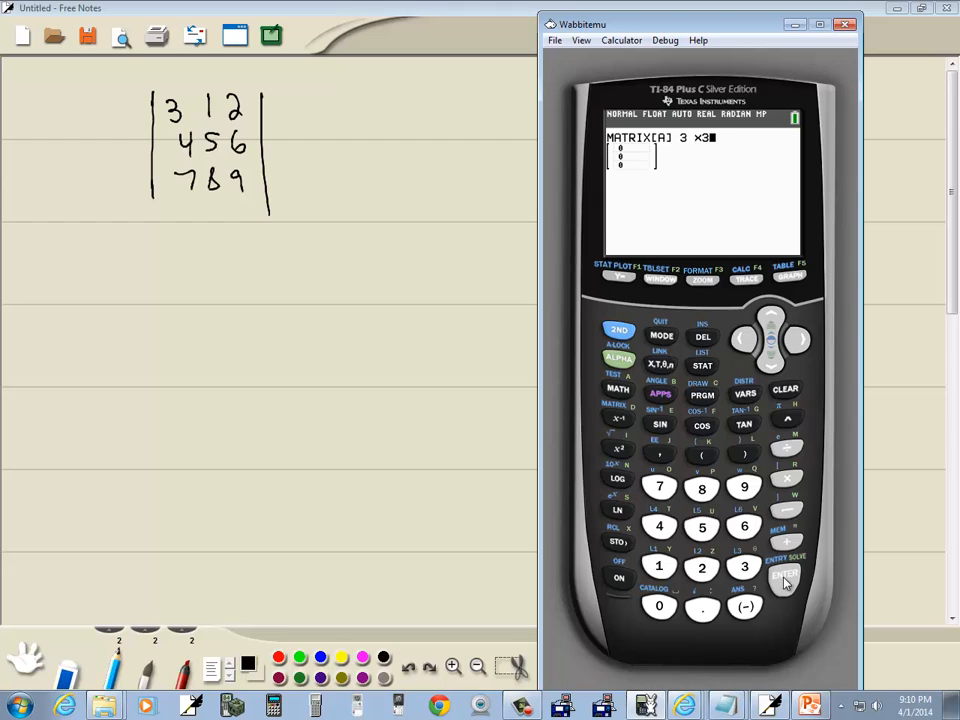
click(785, 574)
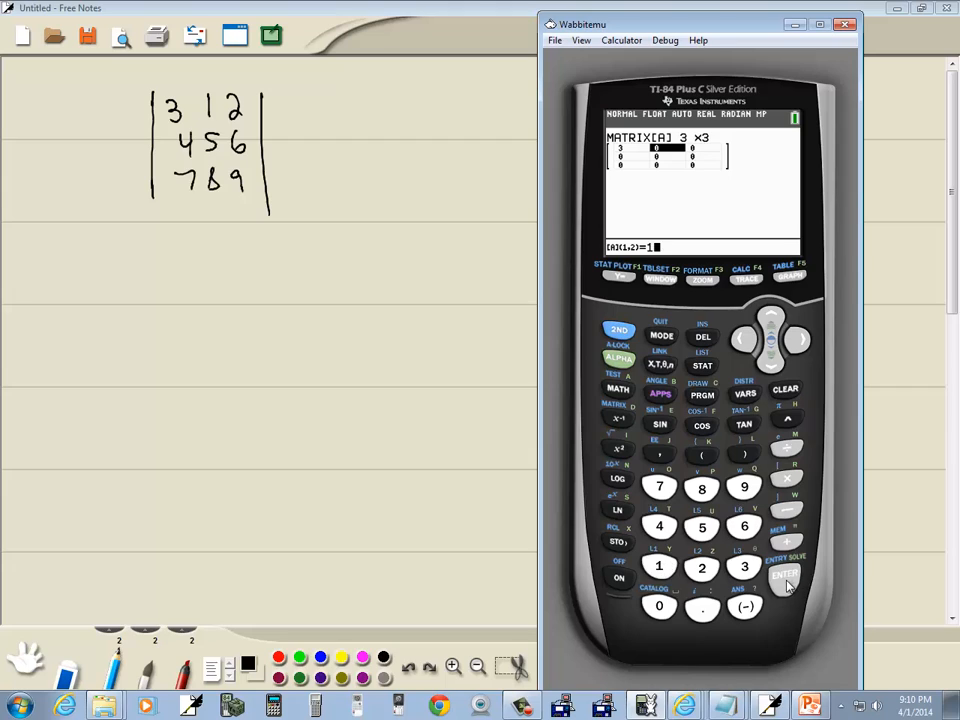
Fill matrix [A] with the entries 3 1 2, 4 5 6, 7 8 9 from the handwritten note.
click(785, 573)
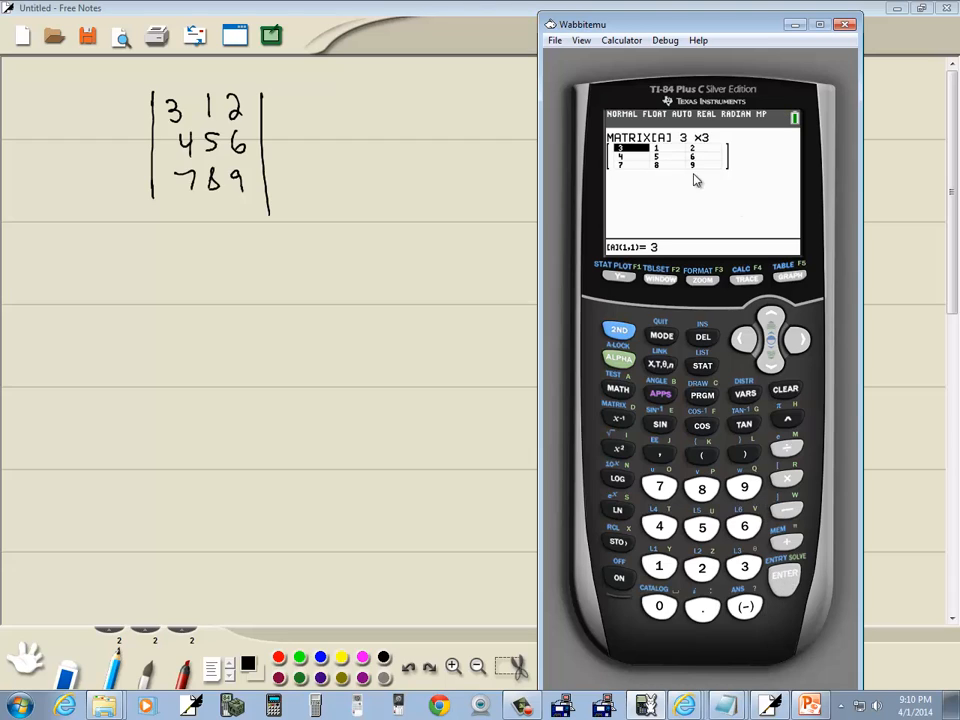
mouse_move(685, 165)
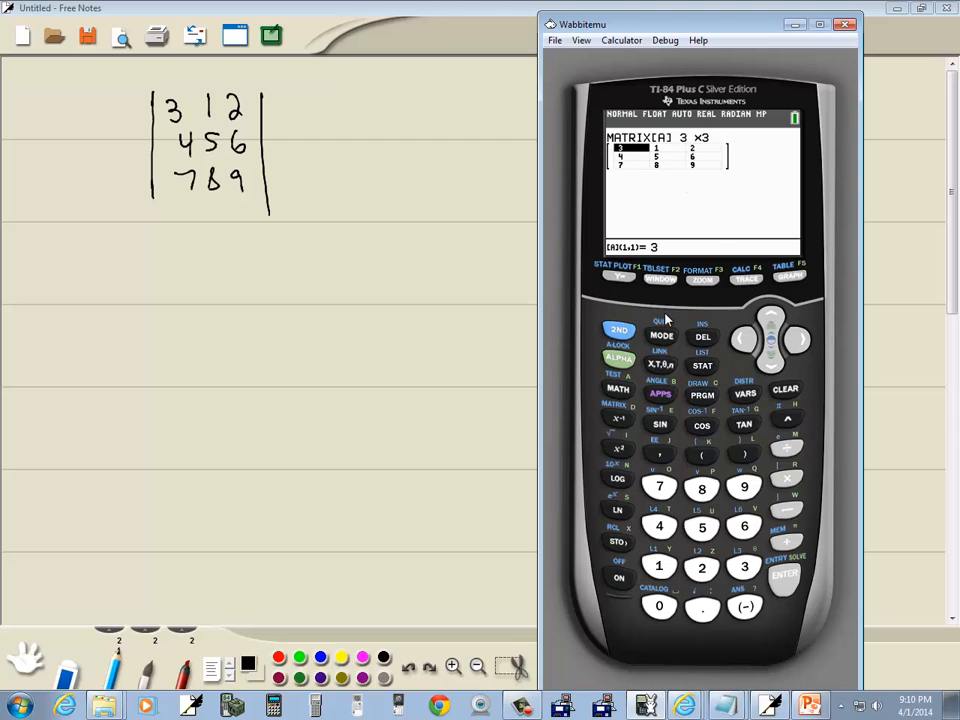
mouse_move(667, 343)
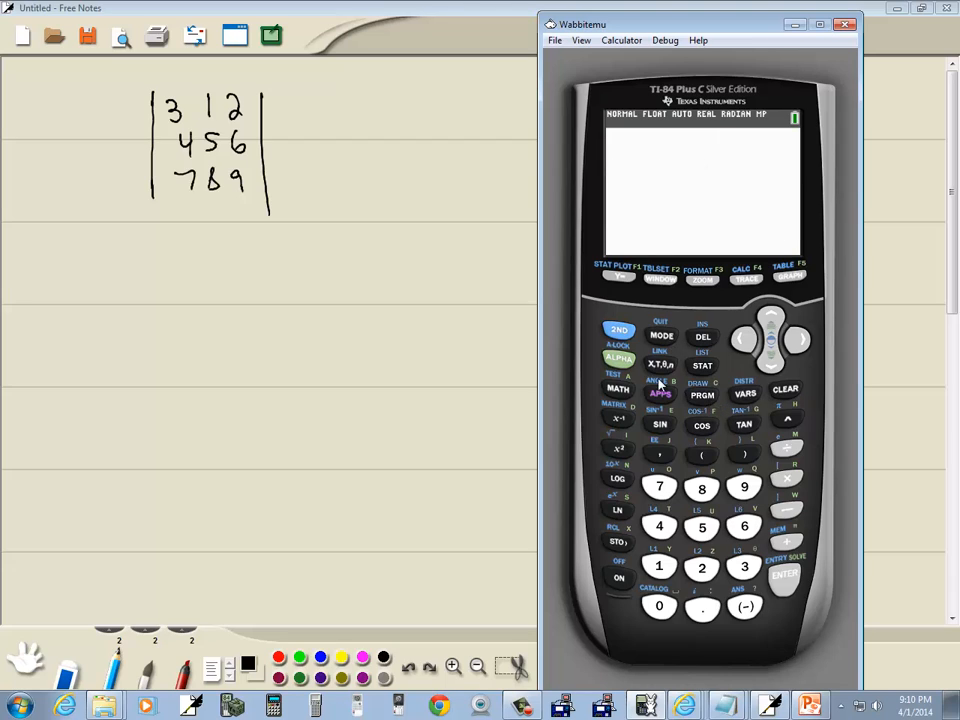
mouse_move(617, 419)
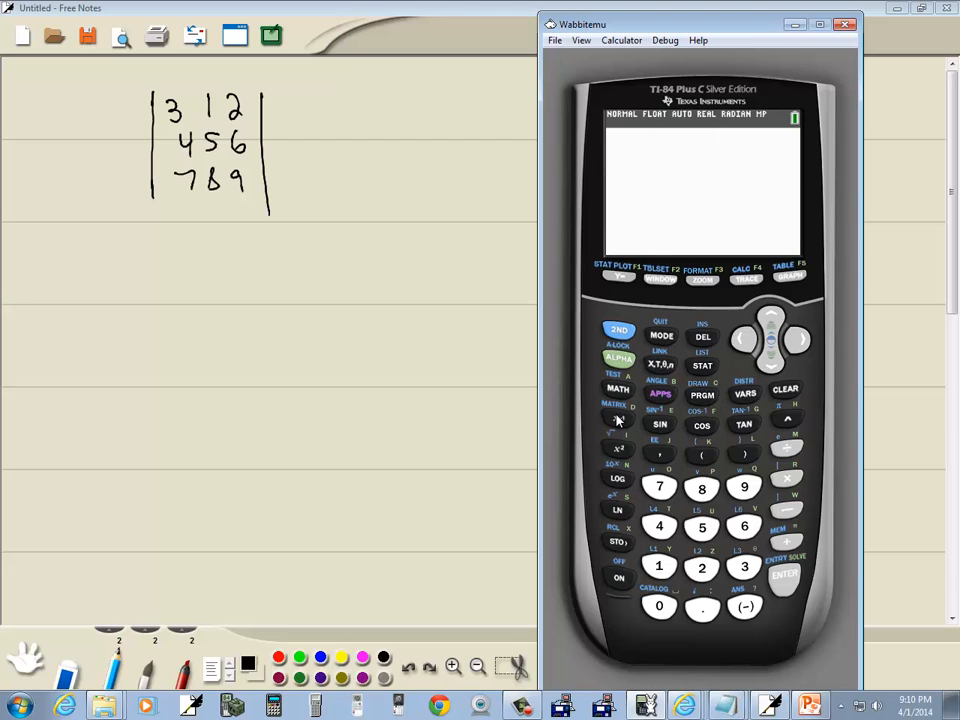
Quit the editor and place det( from the MATRIX MATH menu on the home screen.
click(617, 418)
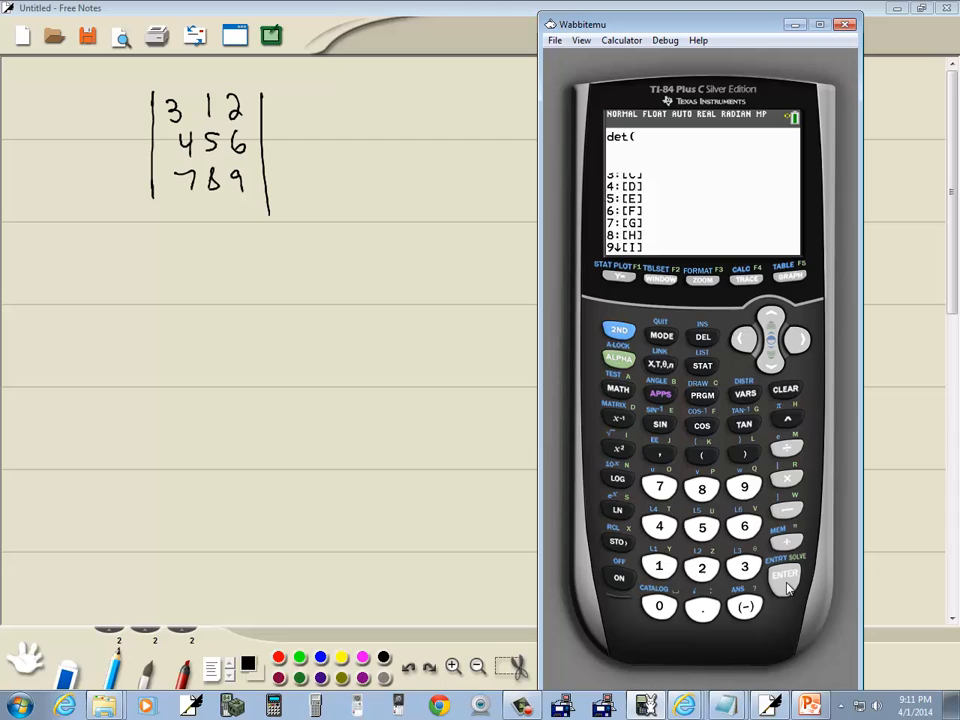
Evaluate det([A]) to get -9, then handwrite = -9 under the matrix and circle it.
click(785, 573)
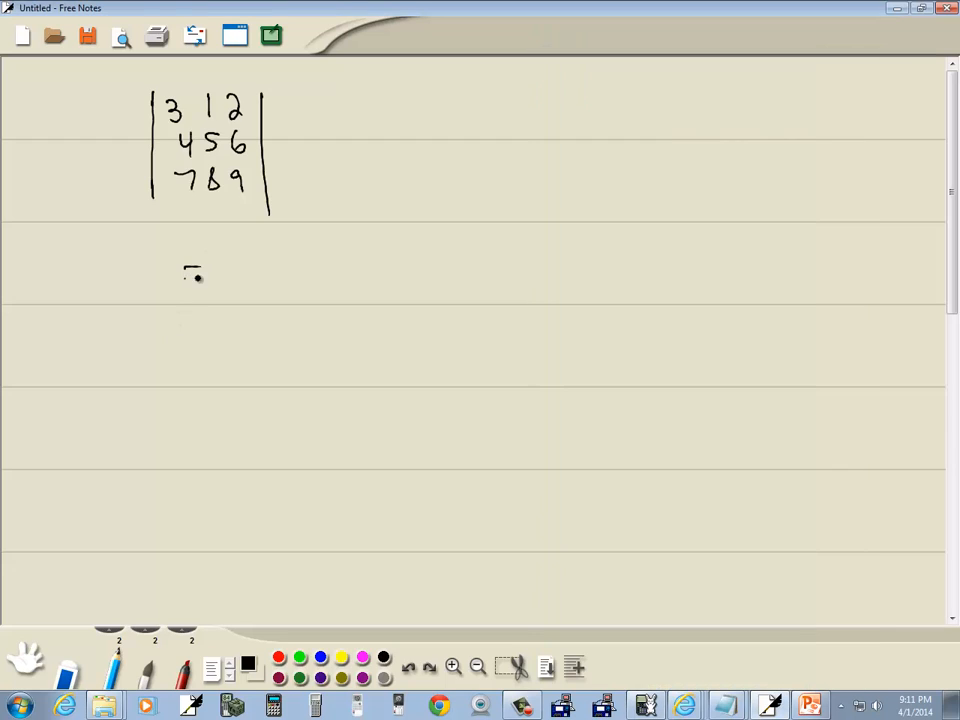
drag(185, 275, 265, 290)
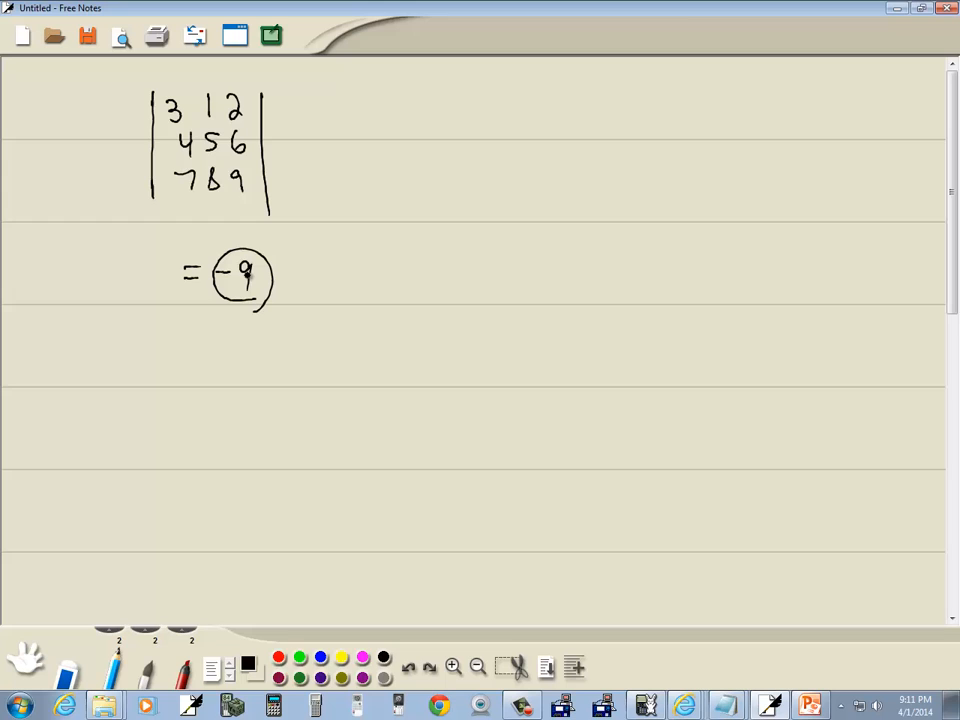